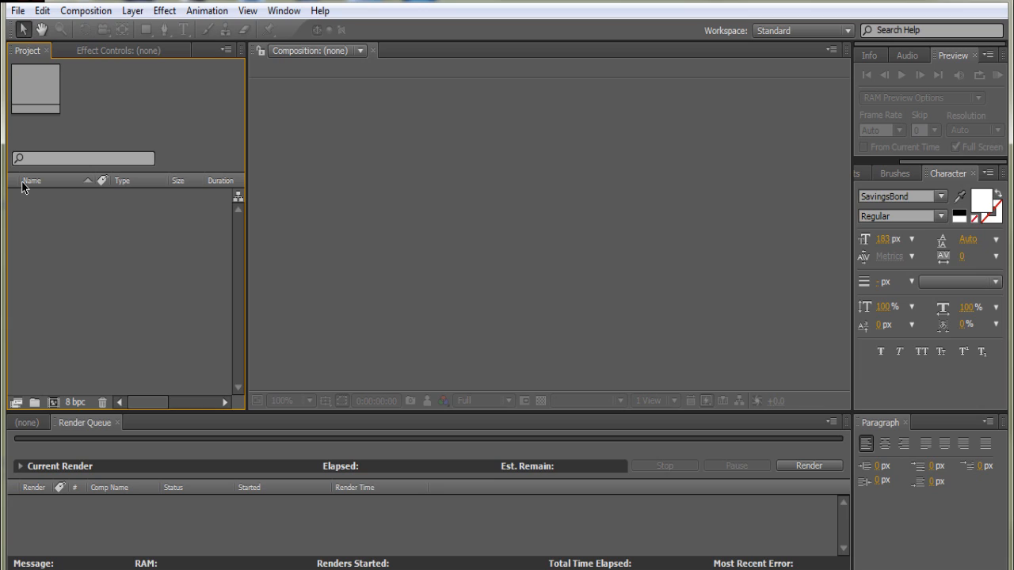
mouse_move(124, 296)
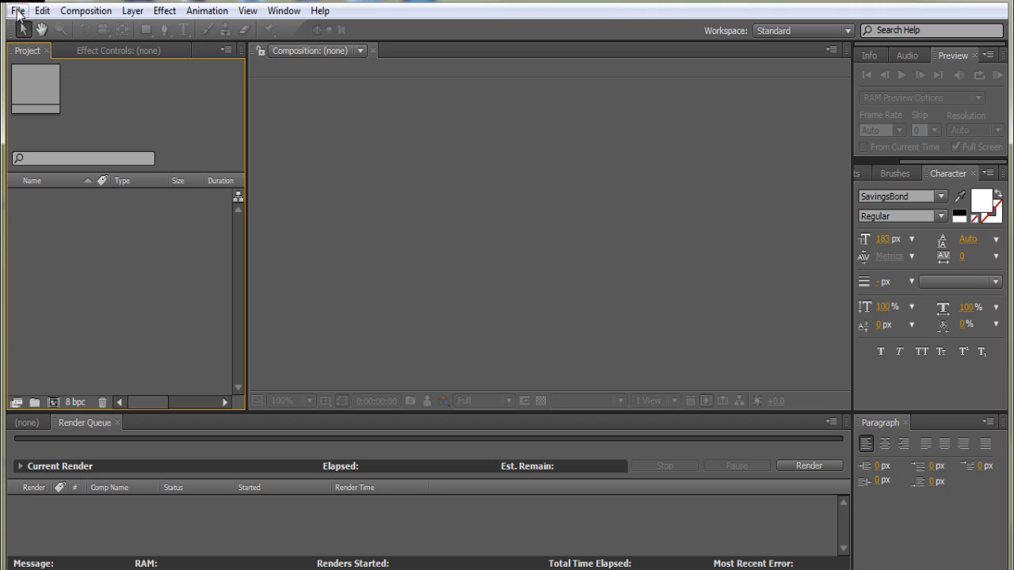
Step: Bring up the Import File dialog from the File menu to pick dubstep7.wav
click(17, 9)
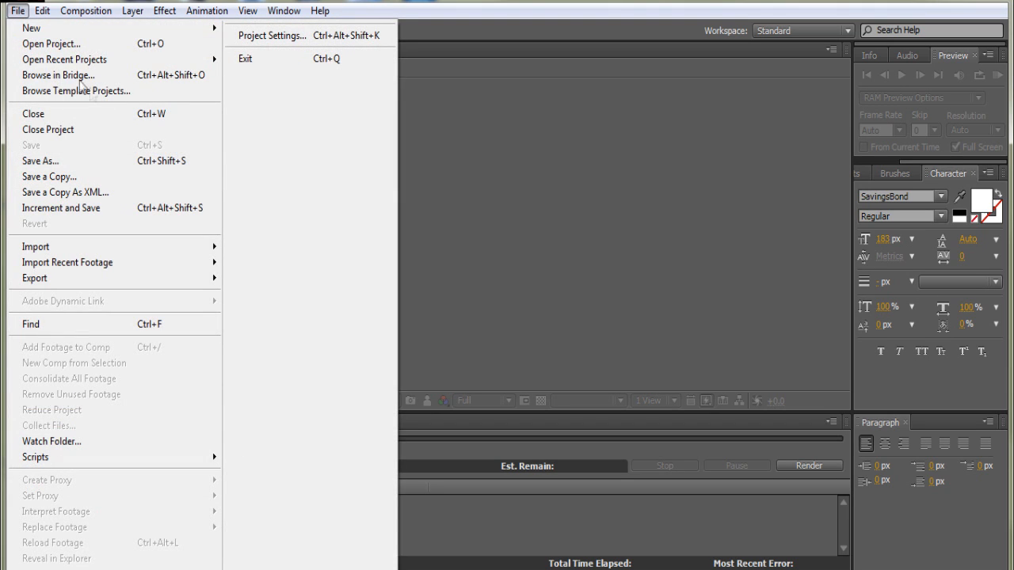
mouse_move(35, 247)
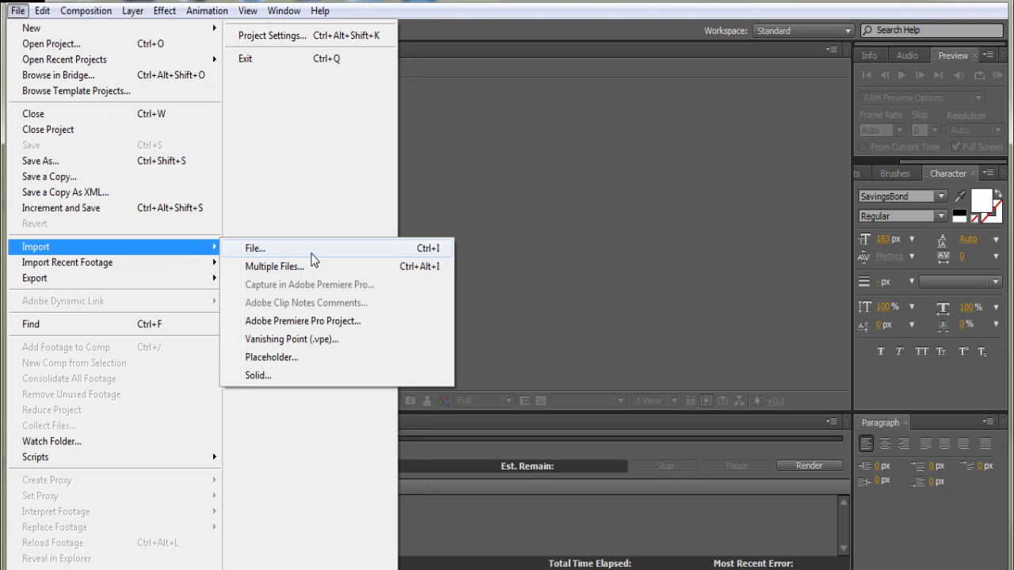
click(255, 247)
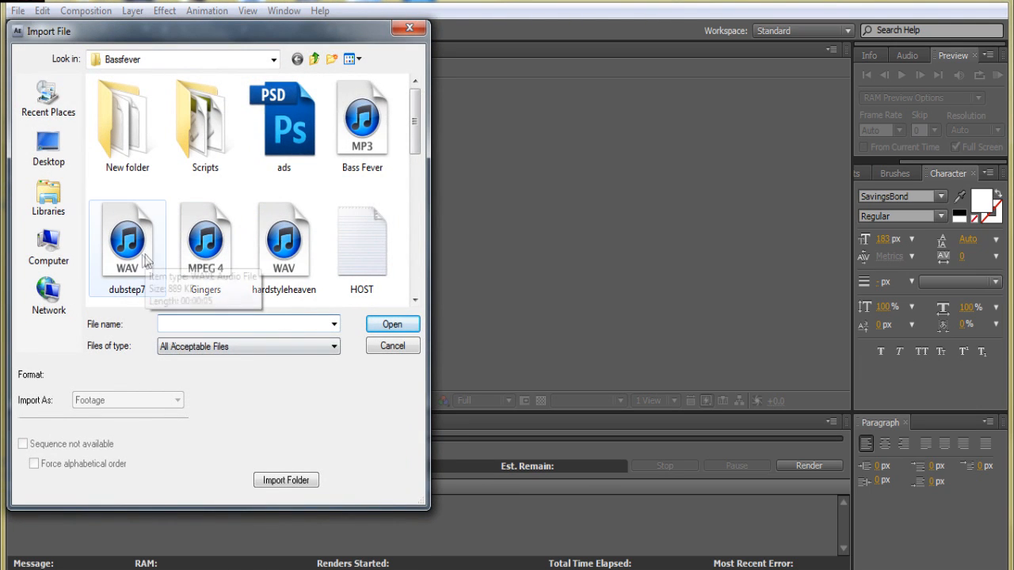
mouse_move(139, 272)
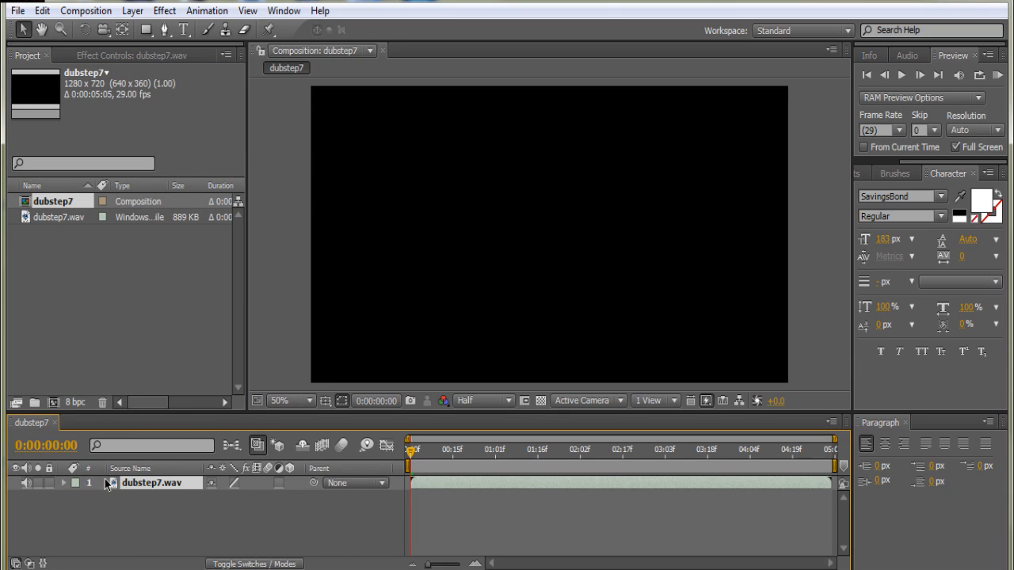
click(63, 483)
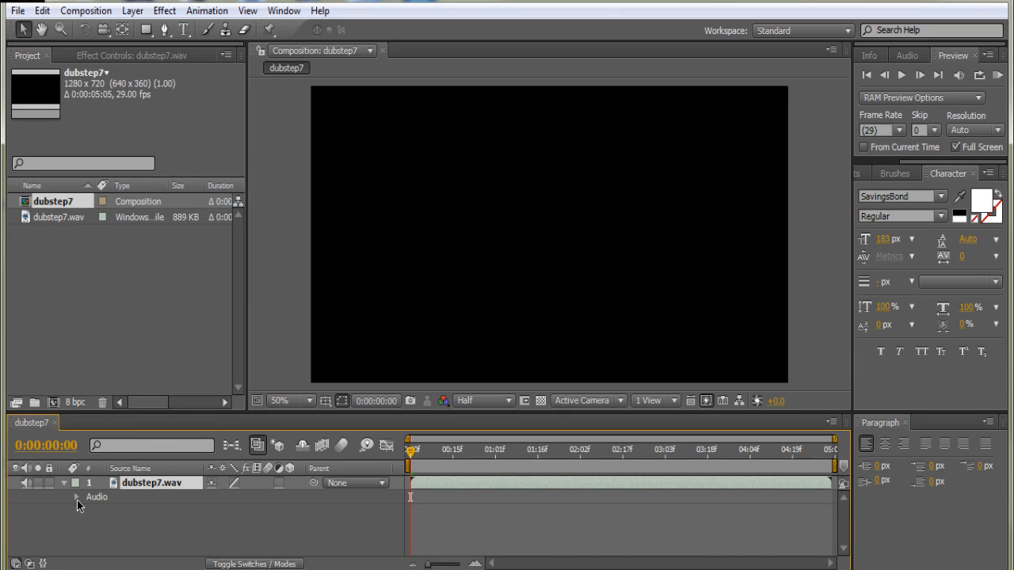
click(76, 497)
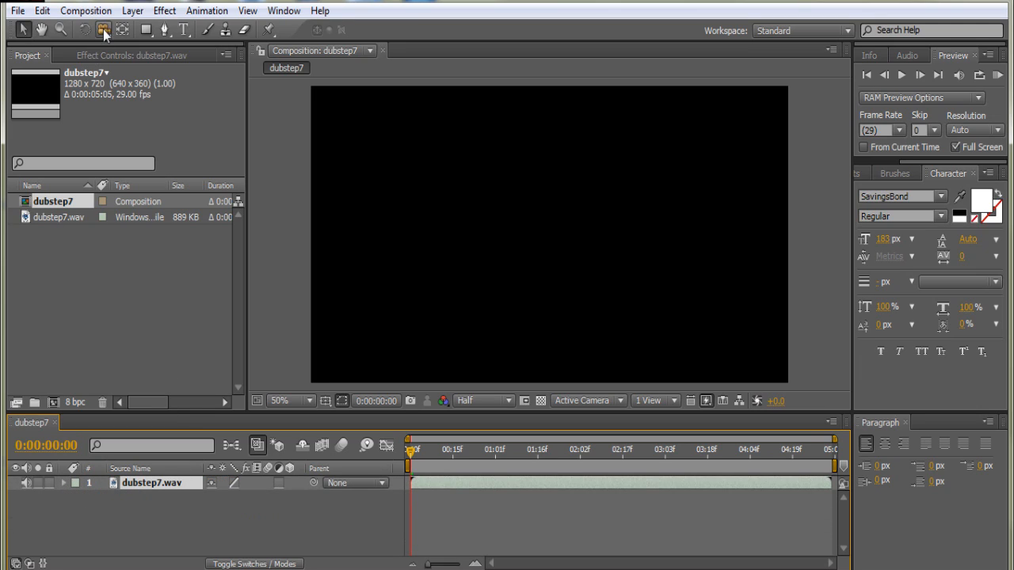
Step: Create a text layer reading 'Hey Guys!' in the dubstep7 composition and commit it
click(184, 30)
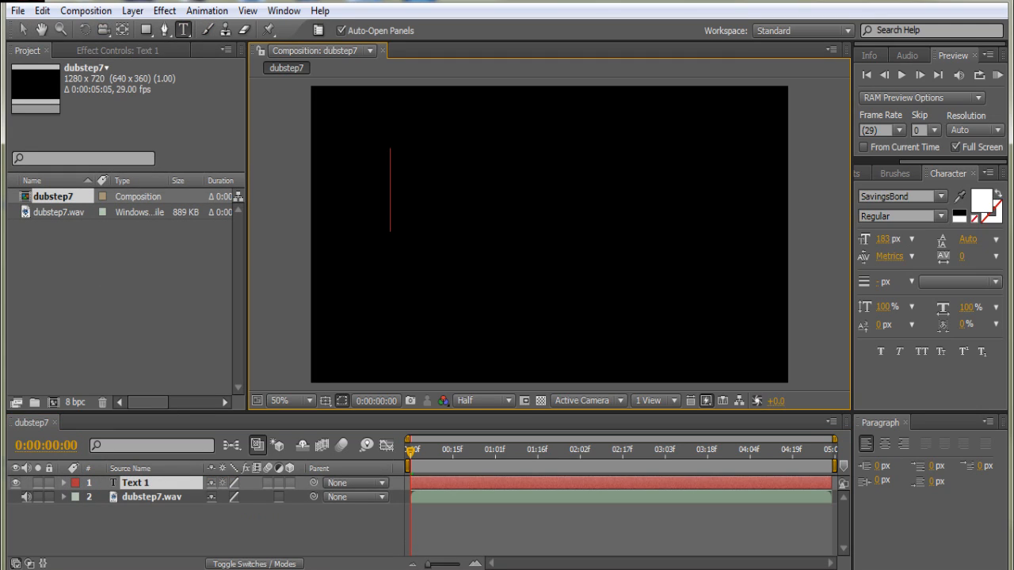
text(Hey man)
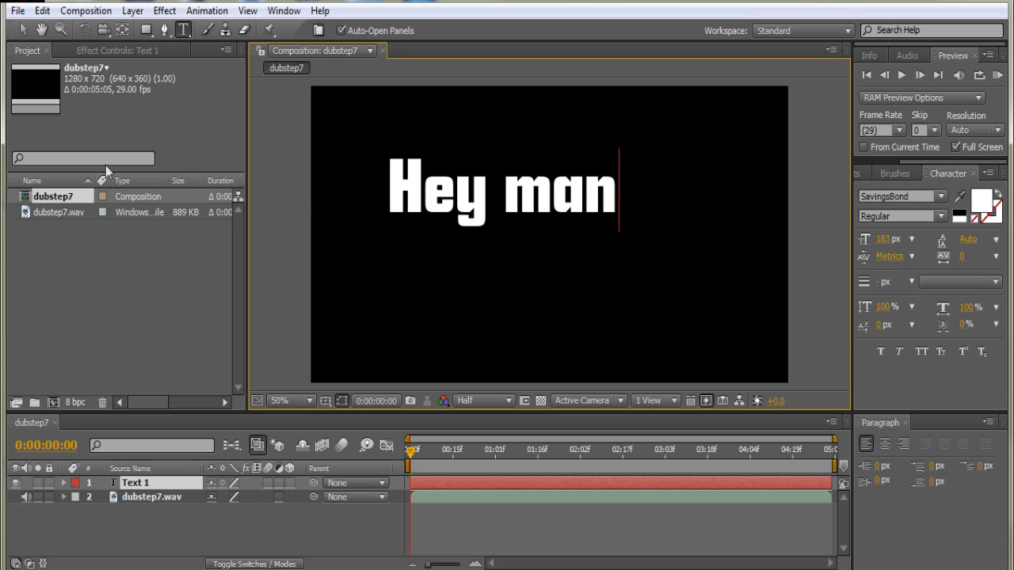
text(guy)
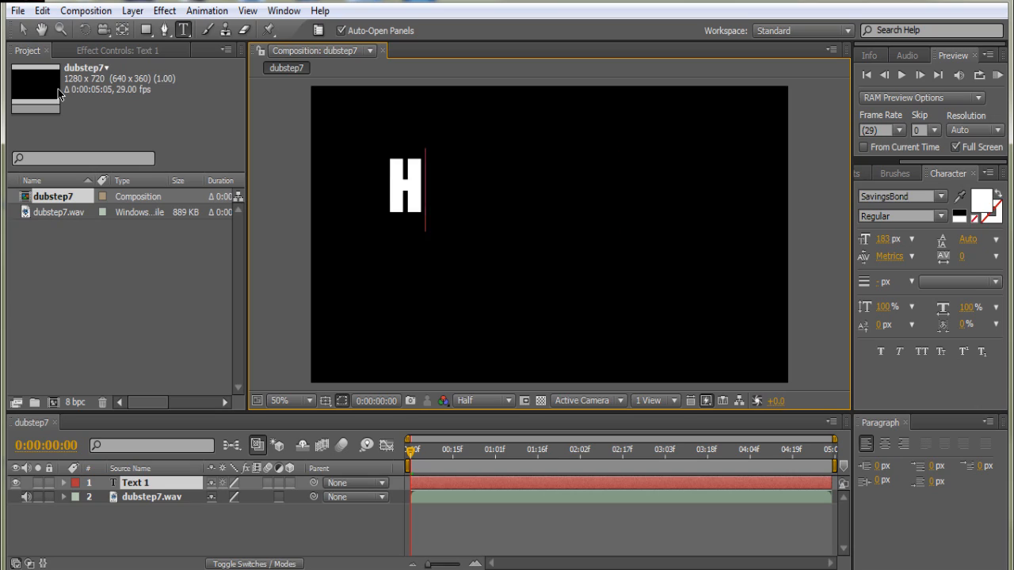
text(ey)
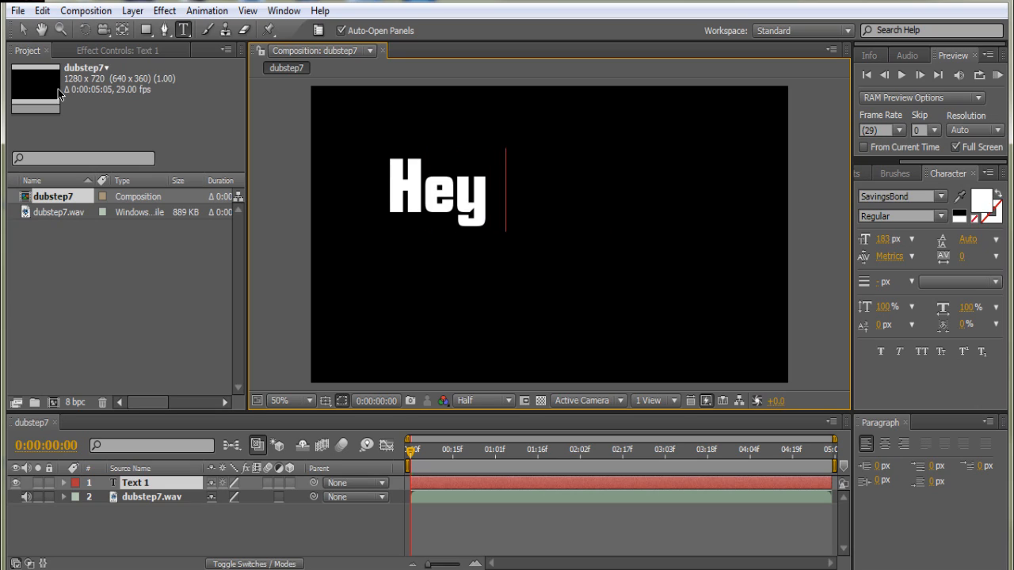
text(Guys!)
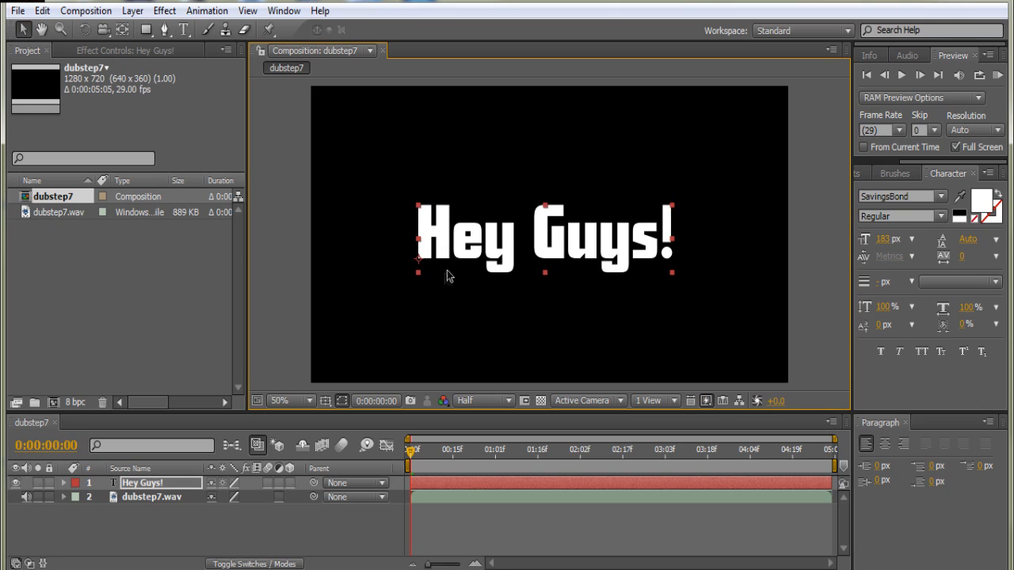
mouse_move(407, 244)
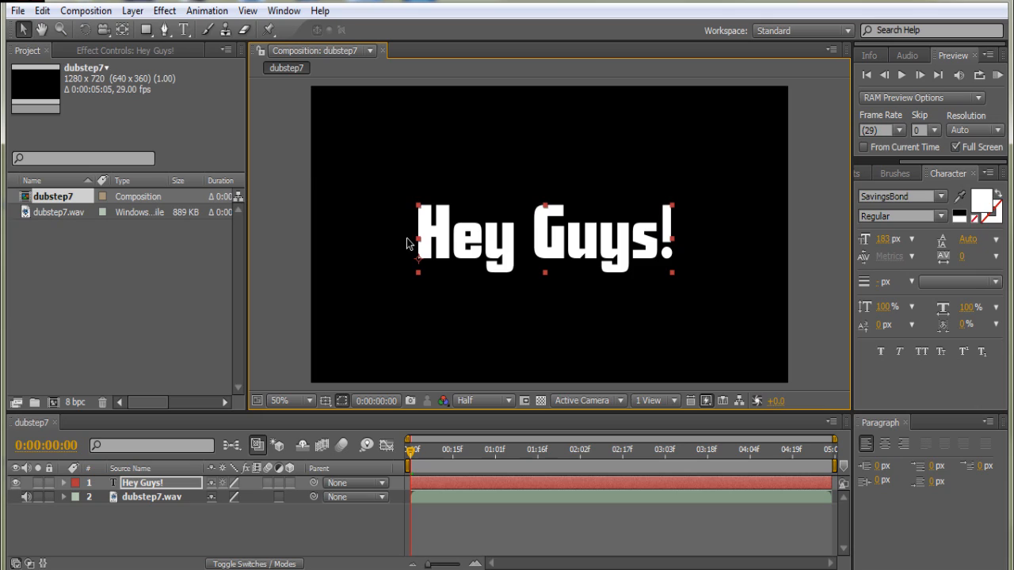
click(900, 196)
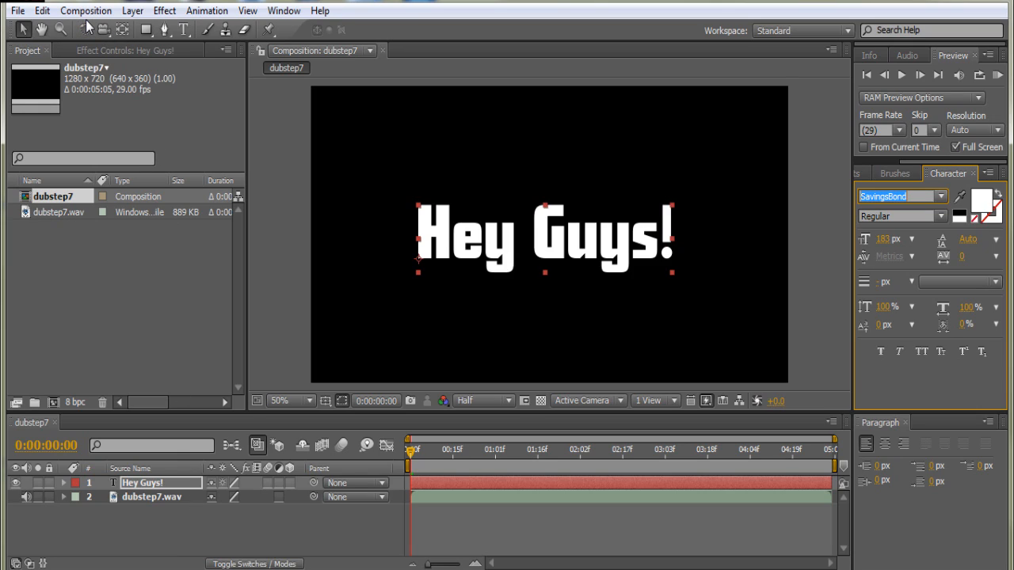
mouse_move(133, 44)
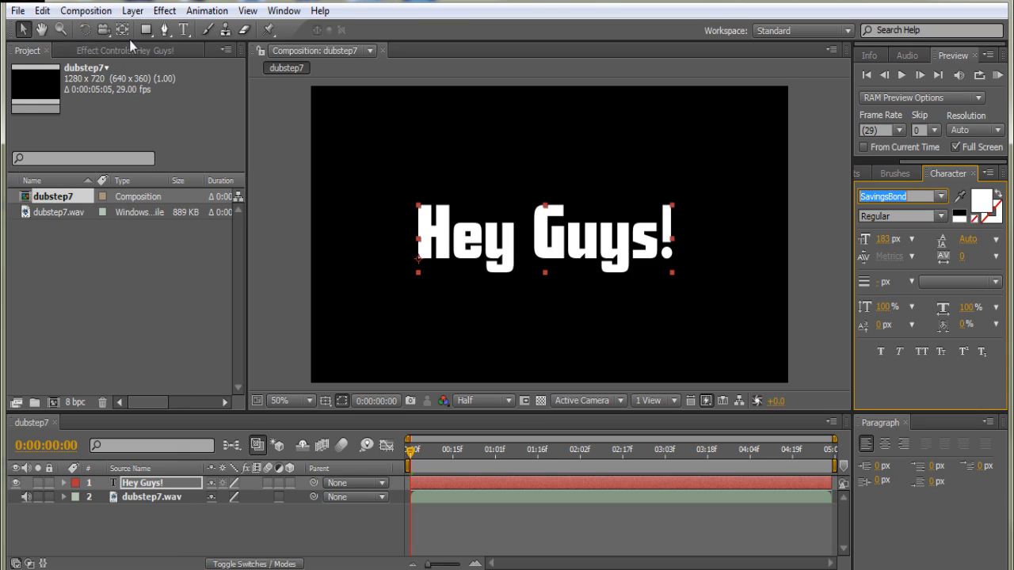
Step: Add dubstep7 to the Render Queue and bring up its Lossless output module settings
click(85, 9)
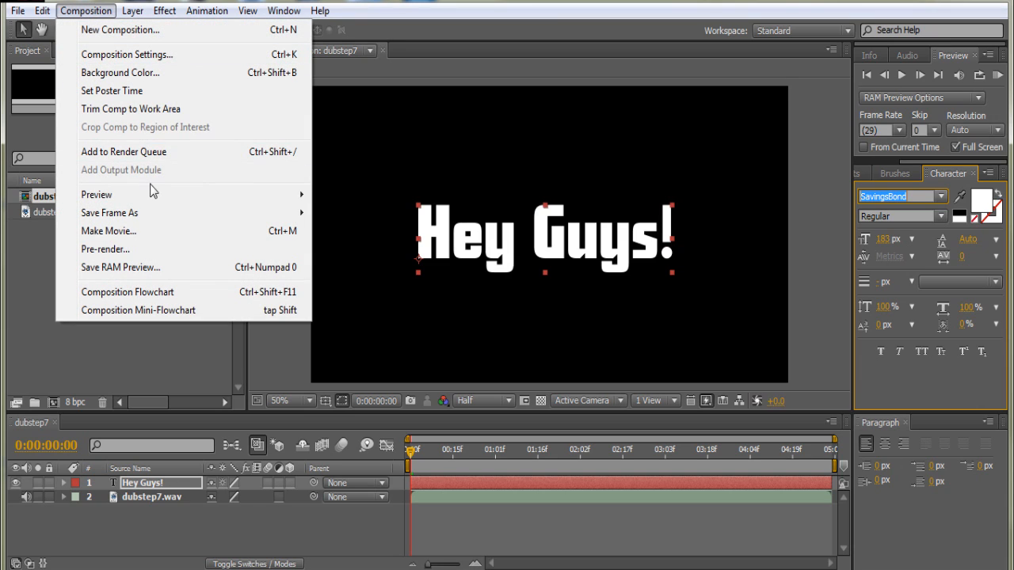
click(124, 152)
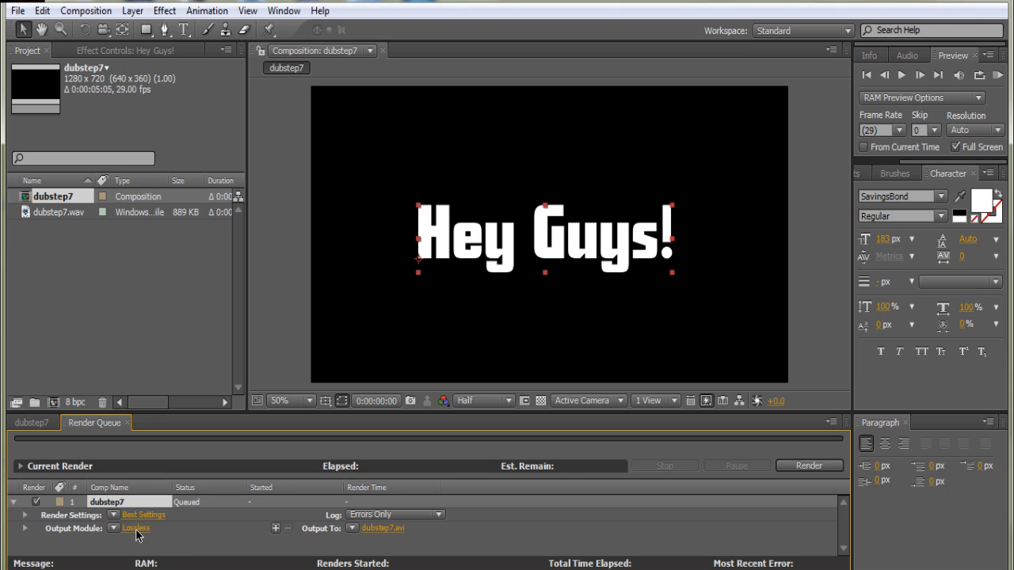
click(136, 529)
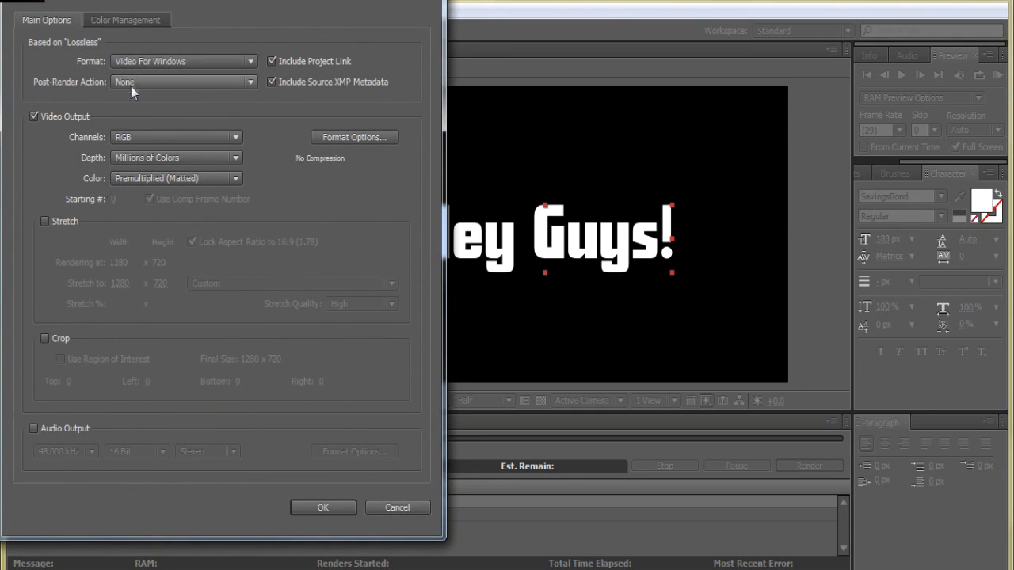
Step: Set the output format to Windows Media with Audio Output enabled in Stereo, and confirm
click(184, 60)
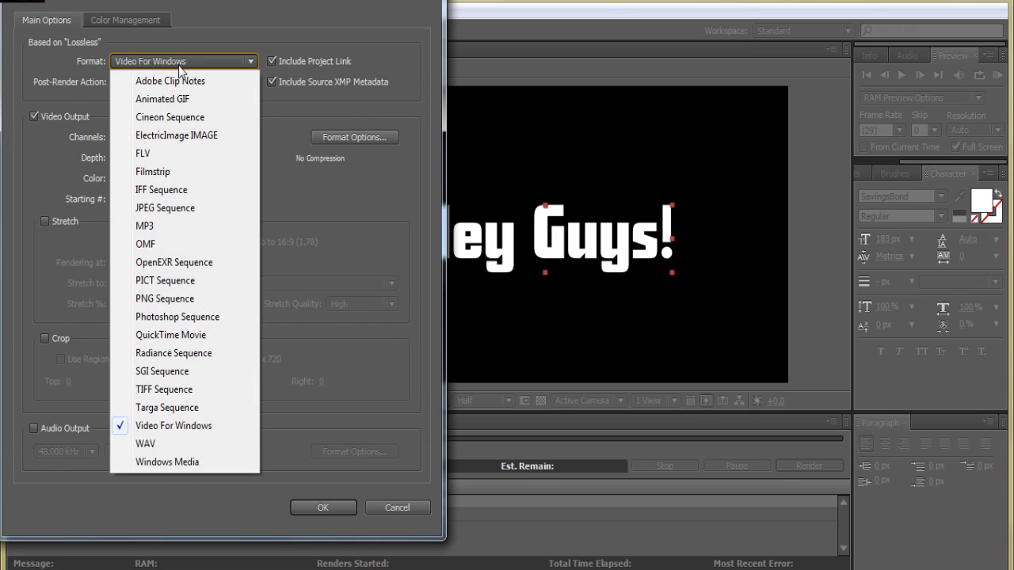
click(168, 463)
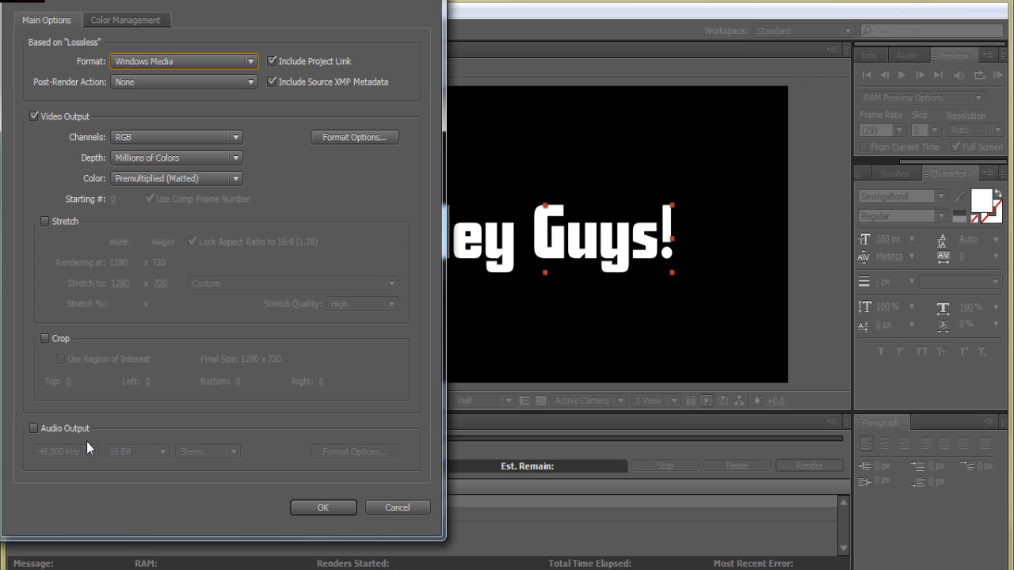
mouse_move(61, 431)
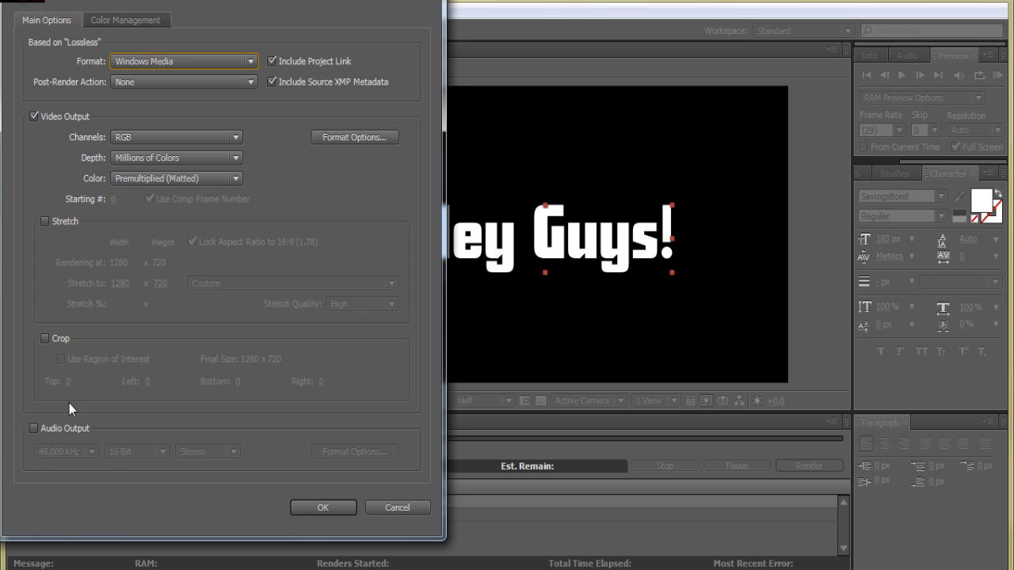
click(35, 427)
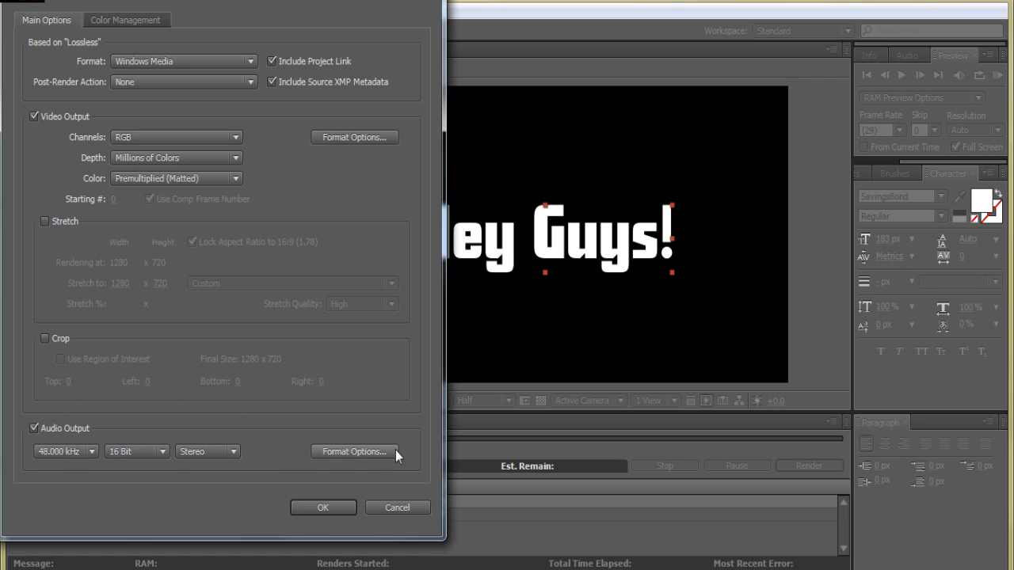
click(207, 451)
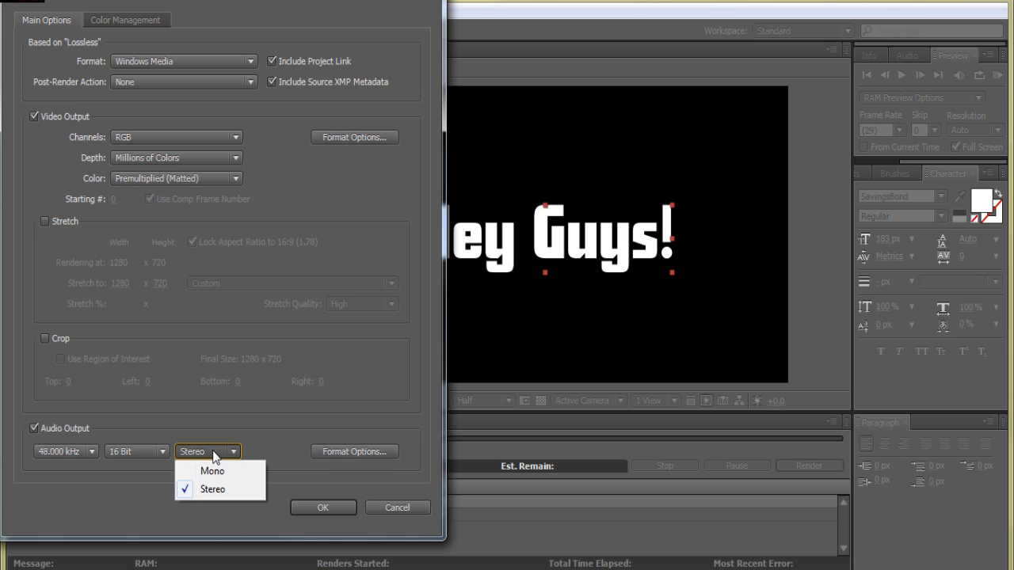
click(212, 488)
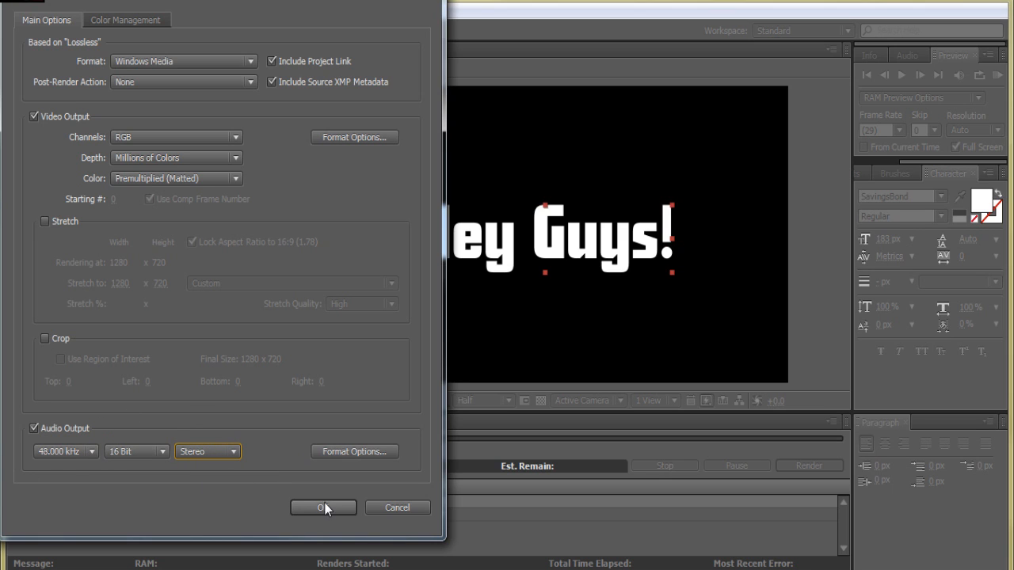
click(323, 507)
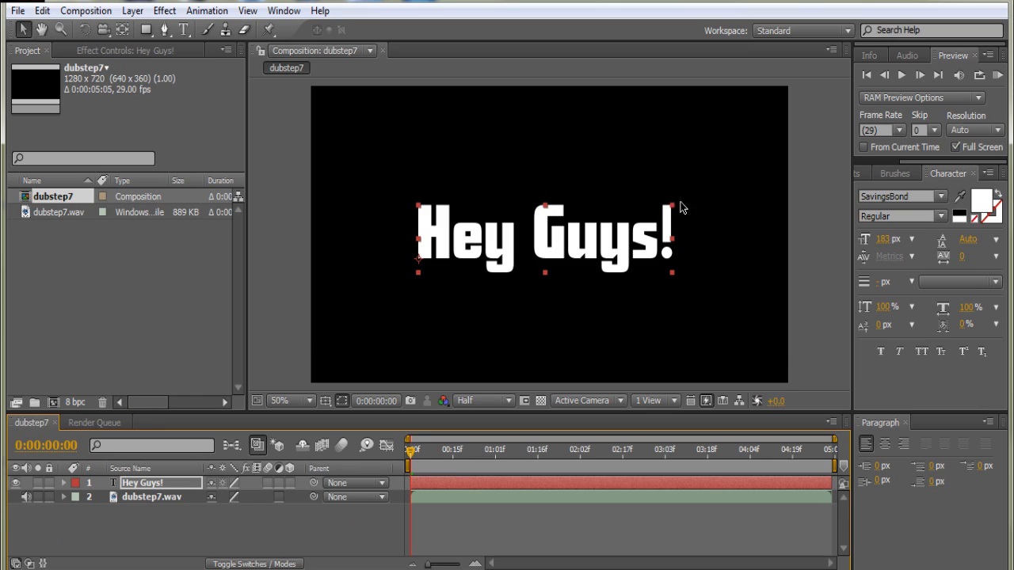
Step: Return to the Render Queue to reach the Output To location showing the Desktop
click(899, 75)
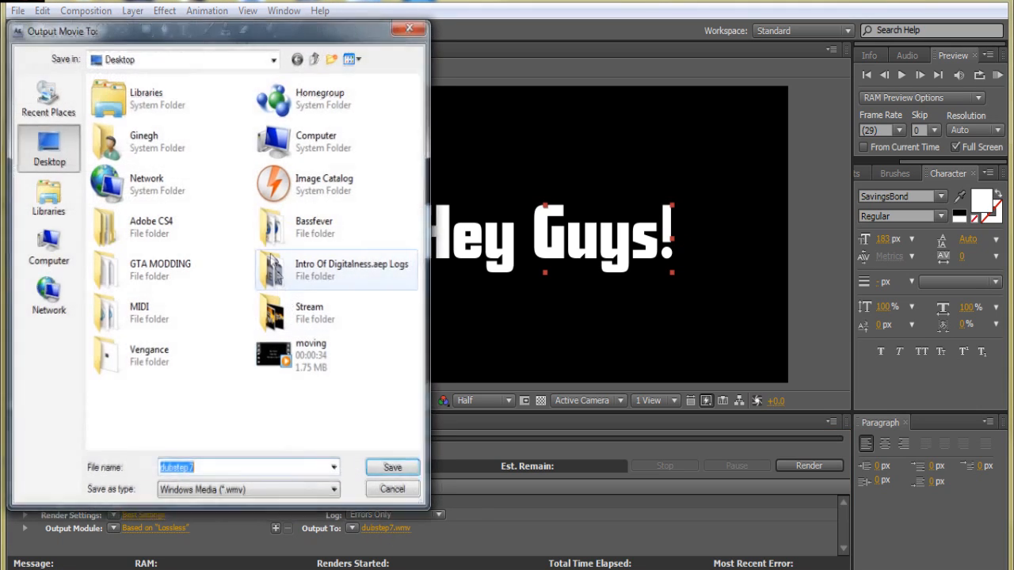
Step: Save the output as dubstep7.wmv on the Desktop and render the queued composition
click(393, 467)
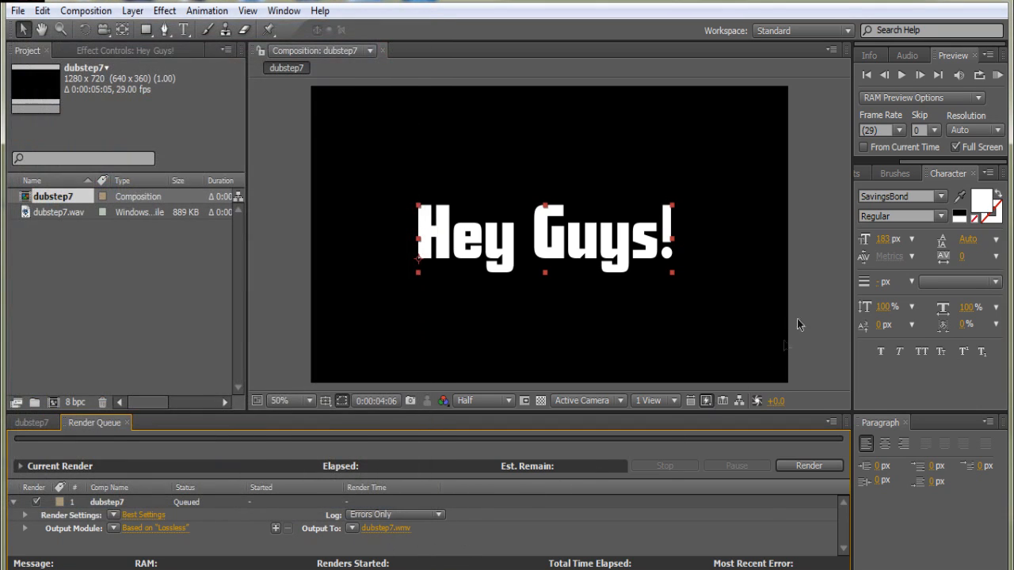
mouse_move(697, 469)
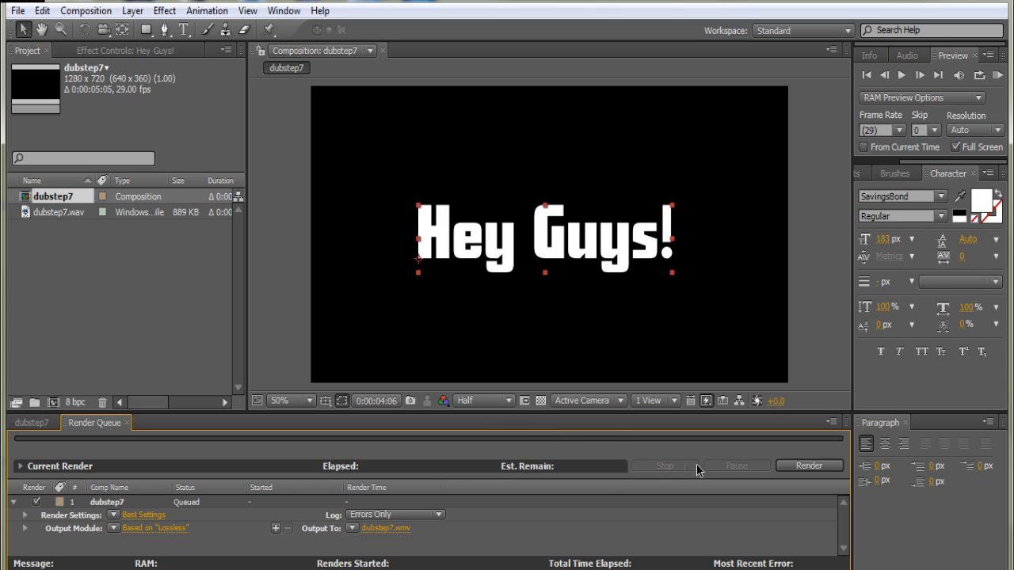
click(808, 466)
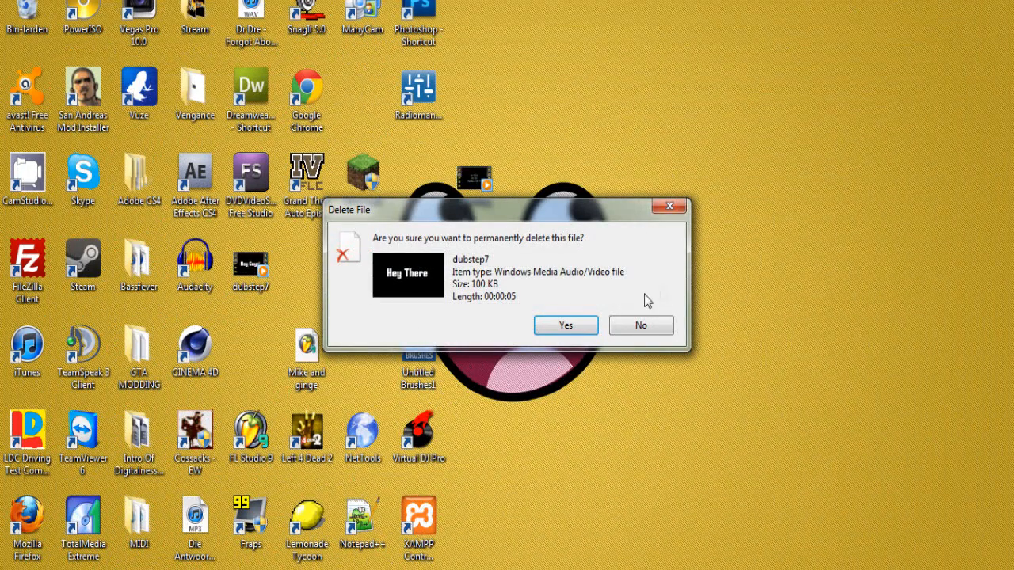
Step: Answer No to the Delete File prompt so dubstep7.wmv stays on the Desktop
click(565, 327)
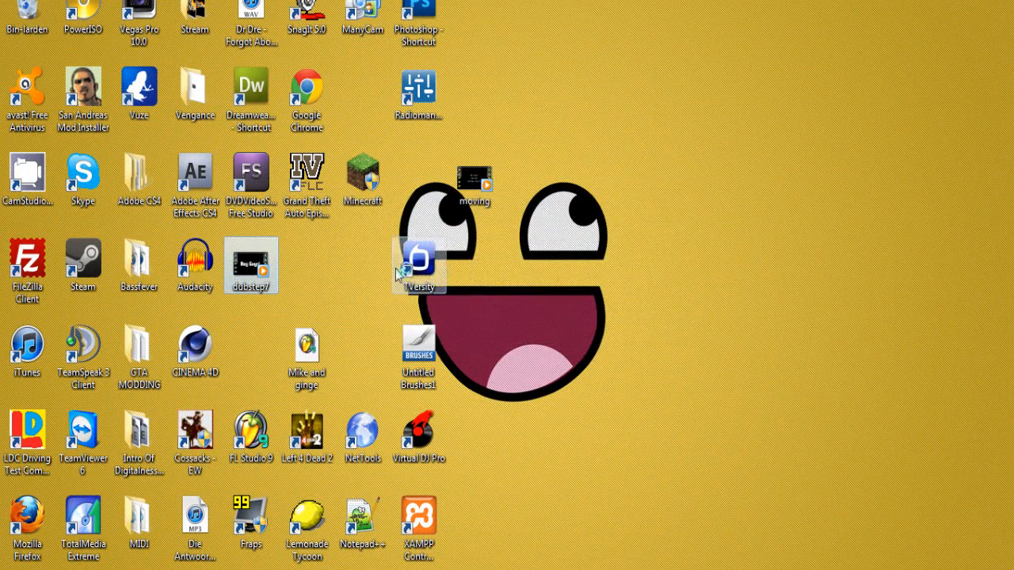